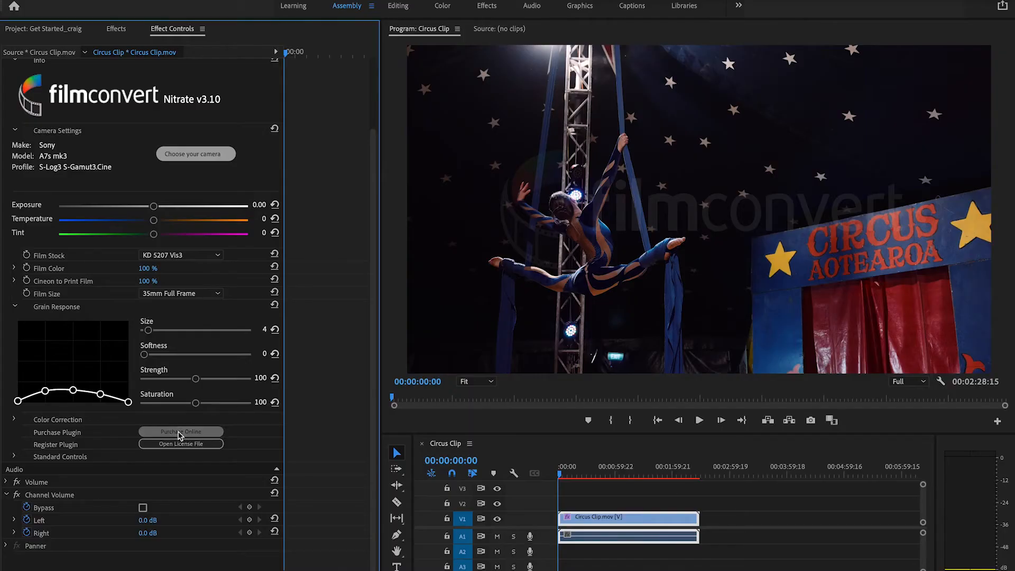
- Reach the FilmConvert Nitrate pricing page via Purchase Online and Buy Now
{"action": "left_click", "coordinate": [181, 431]}
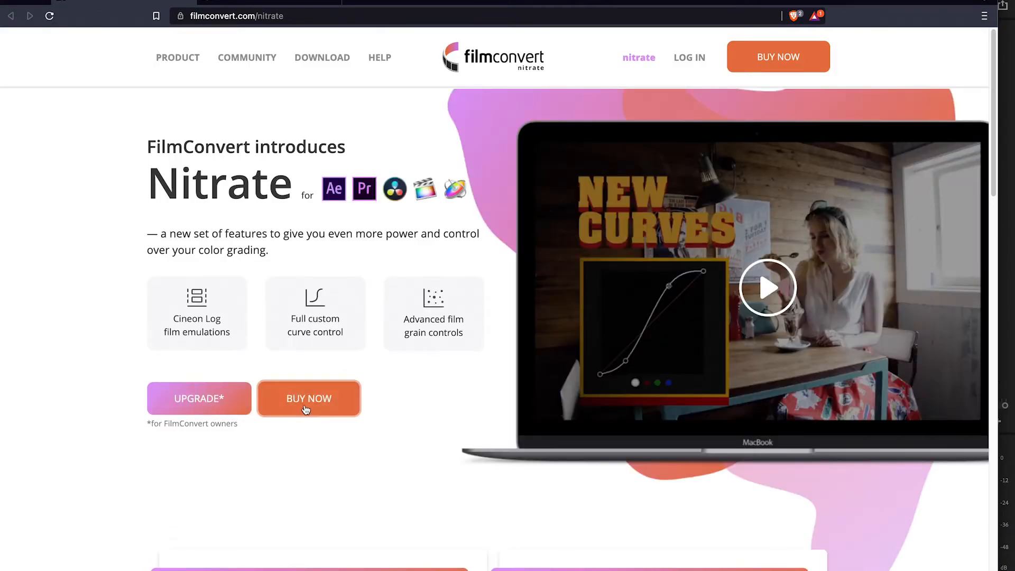
{"action": "left_click", "coordinate": [309, 399]}
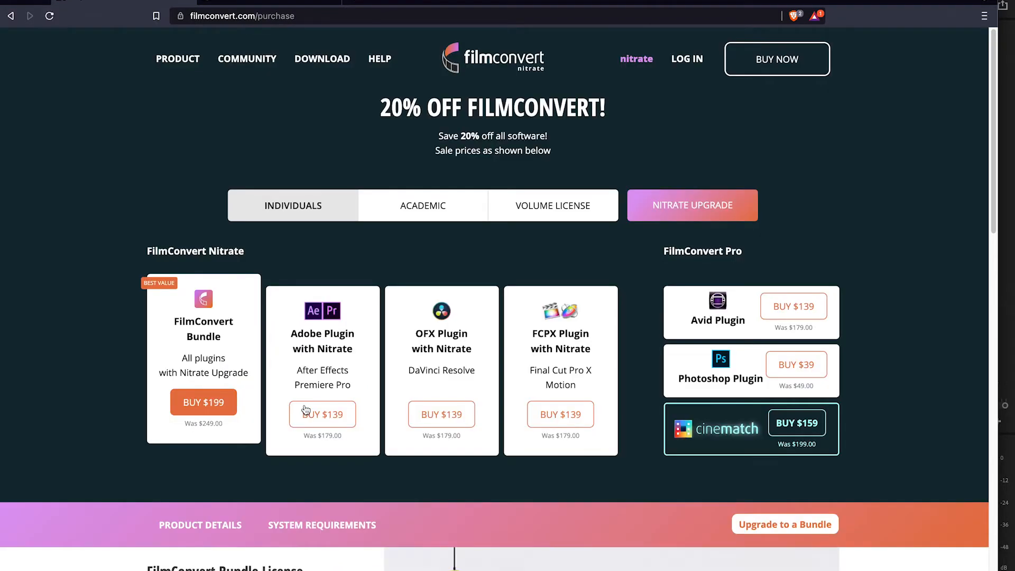
{"action": "mouse_move", "coordinate": [203, 402]}
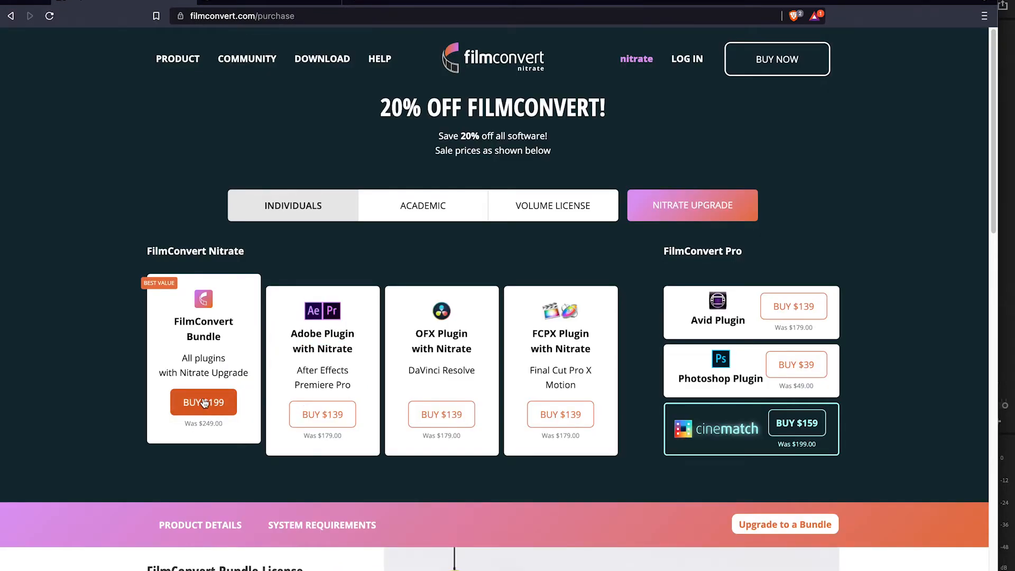
{"action": "mouse_move", "coordinate": [321, 414]}
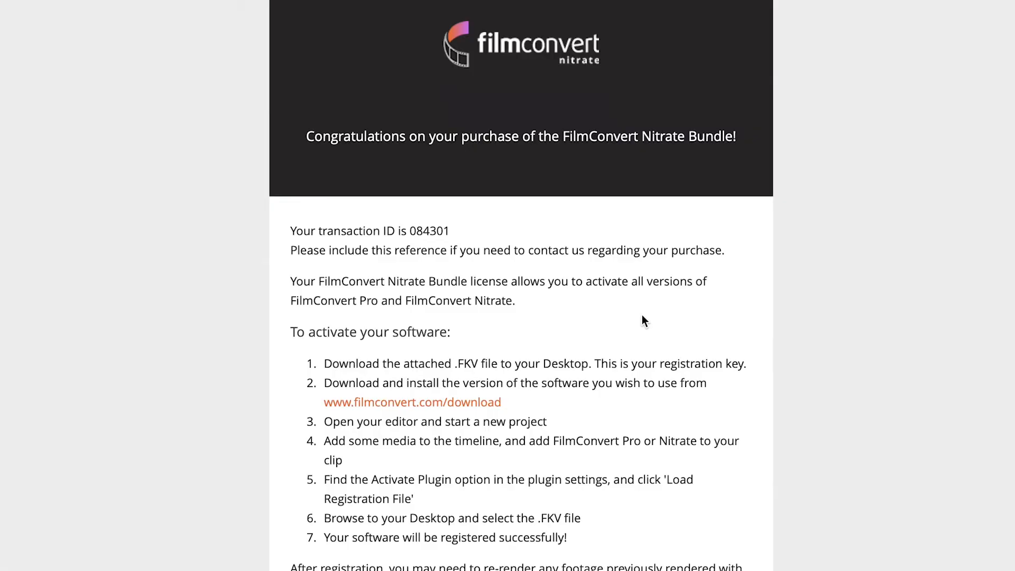
- Save the .FKV registration key attached to the purchase confirmation email
{"action": "scroll", "scroll_direction": "down", "scroll_amount": 3}
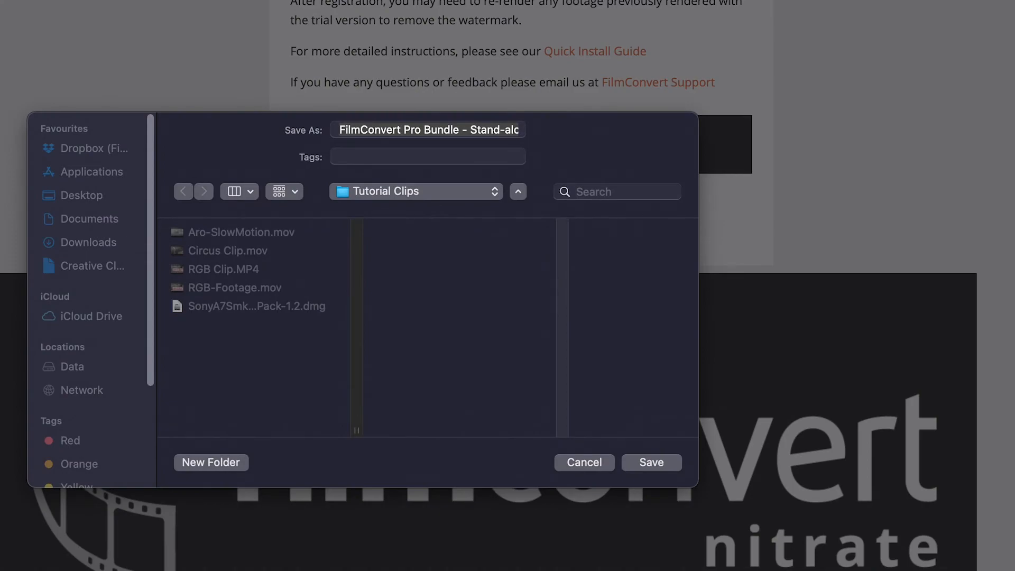
{"action": "left_click", "coordinate": [650, 462]}
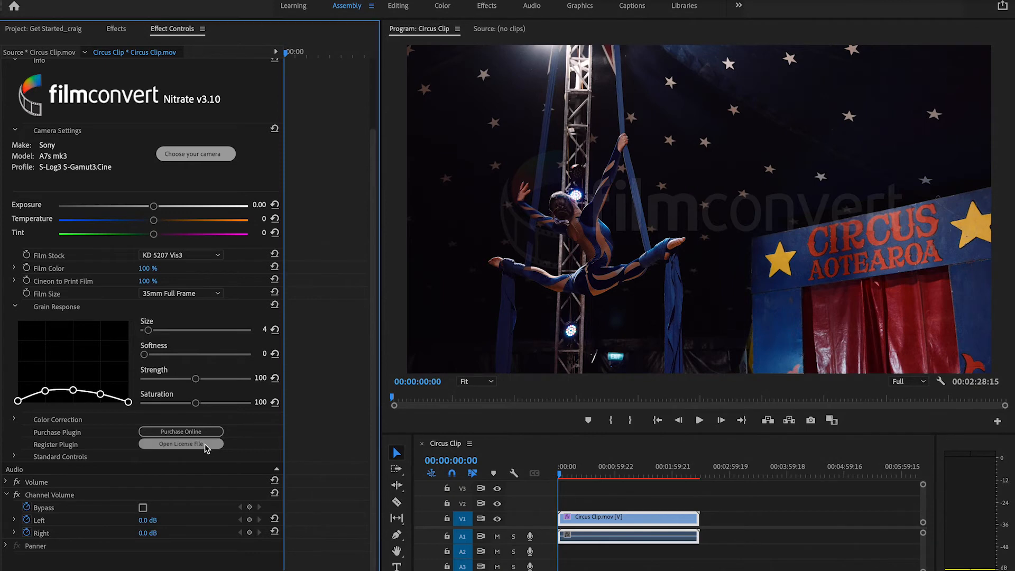
- Load the FilmConvert 084301 .fkv license key file from the Desktop
{"action": "left_click", "coordinate": [181, 443]}
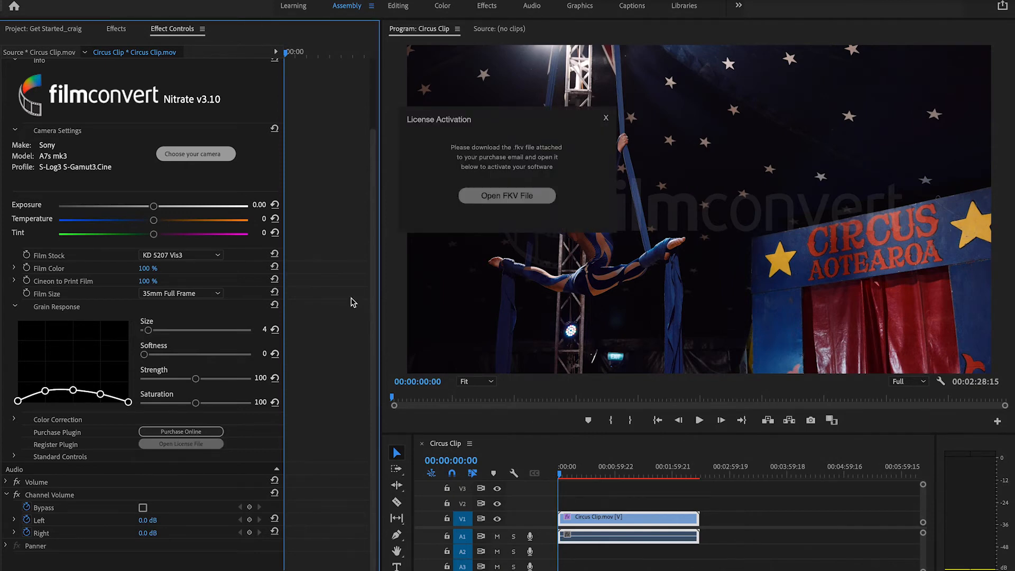
{"action": "left_click", "coordinate": [507, 196]}
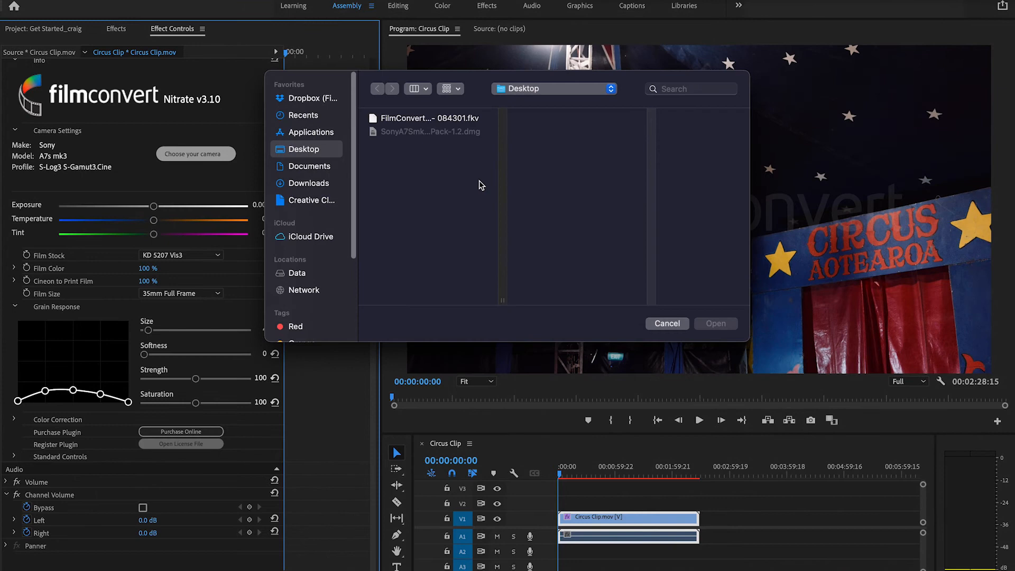
{"action": "left_click", "coordinate": [430, 118]}
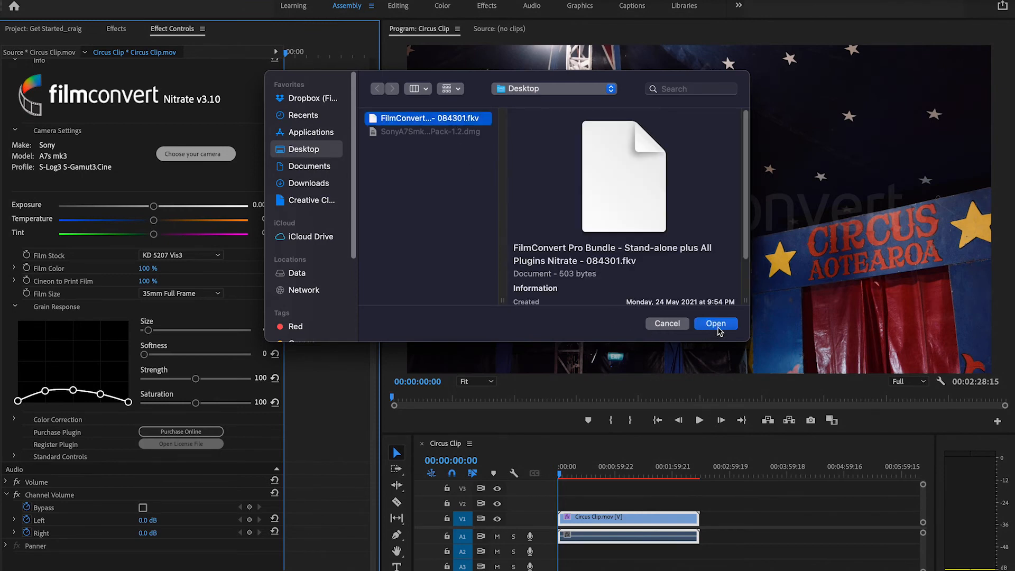
{"action": "left_click", "coordinate": [716, 324]}
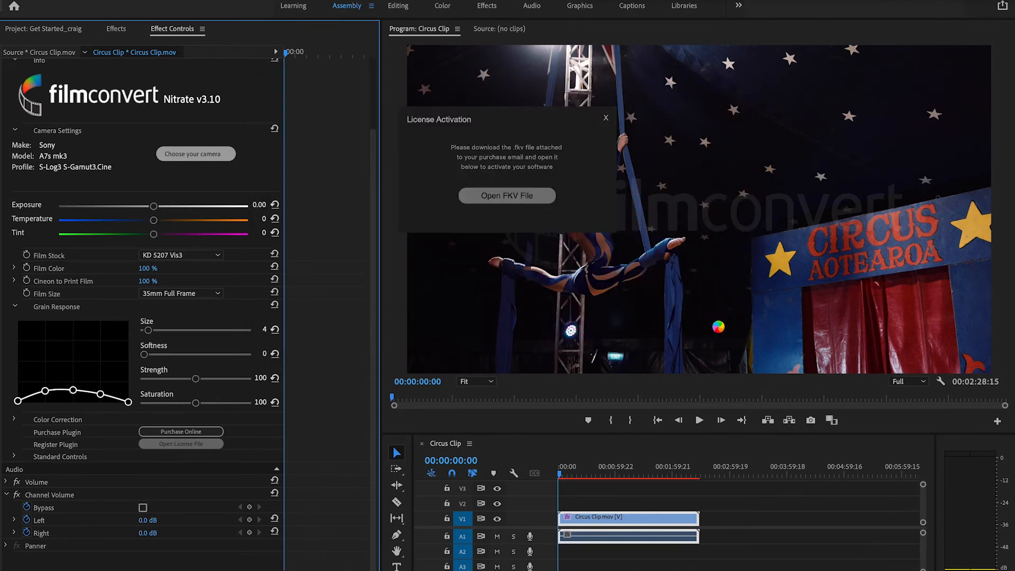
- Confirm the successful activation and close the License Activation window
{"action": "left_click", "coordinate": [507, 196]}
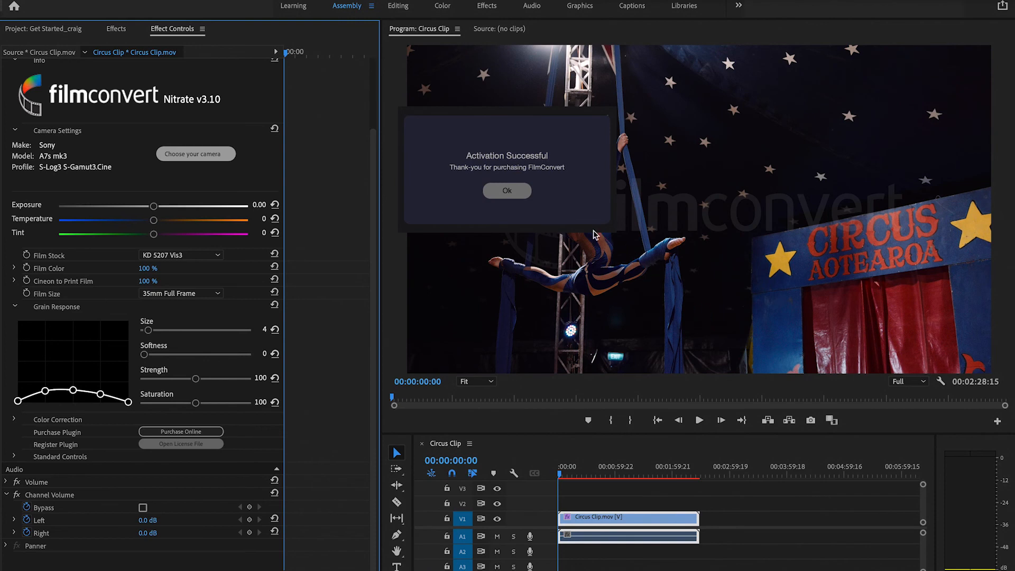
{"action": "left_click", "coordinate": [506, 190]}
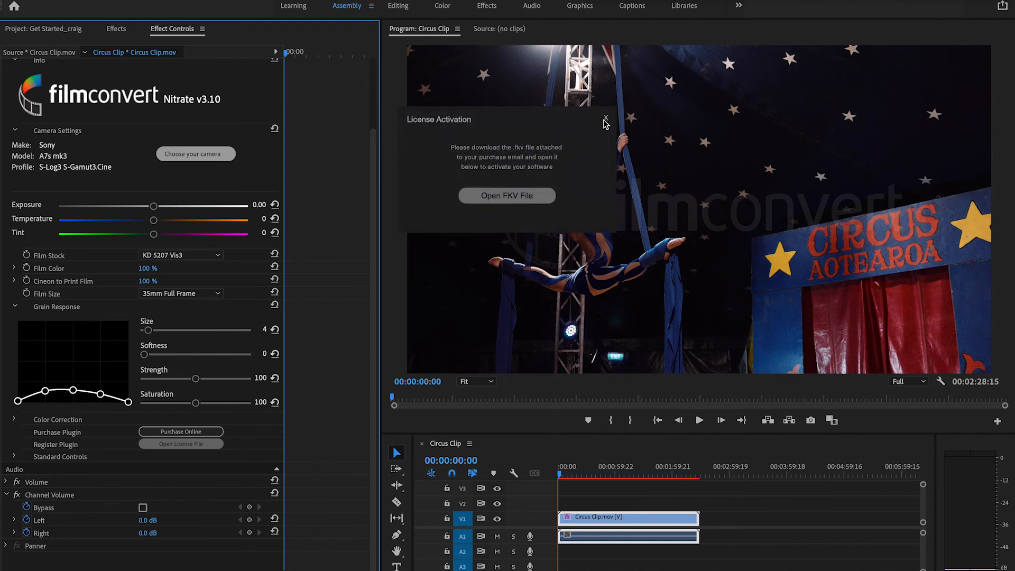
{"action": "left_click", "coordinate": [604, 119]}
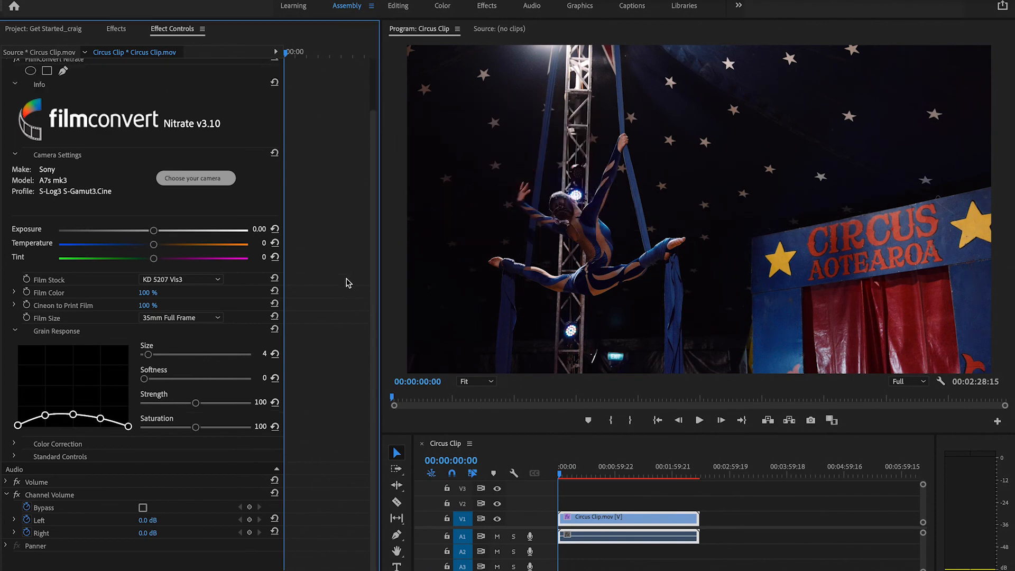